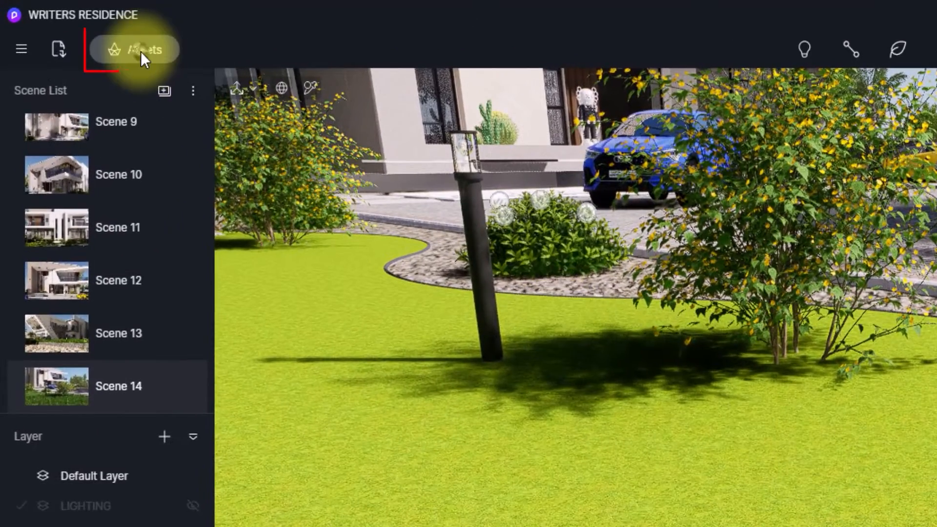
- Drag Dry Deciduous Woodland2 from Natural Raw Materials onto the lawn surface
click(133, 49)
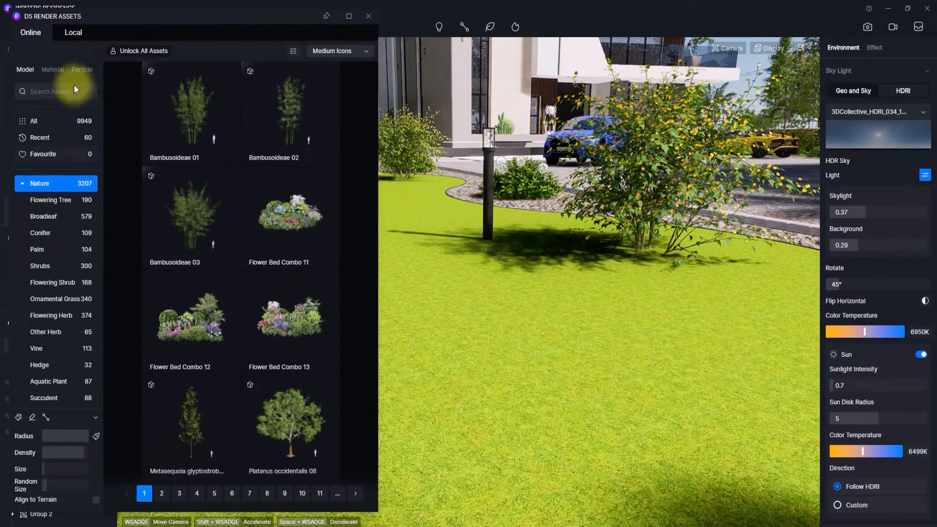
click(53, 70)
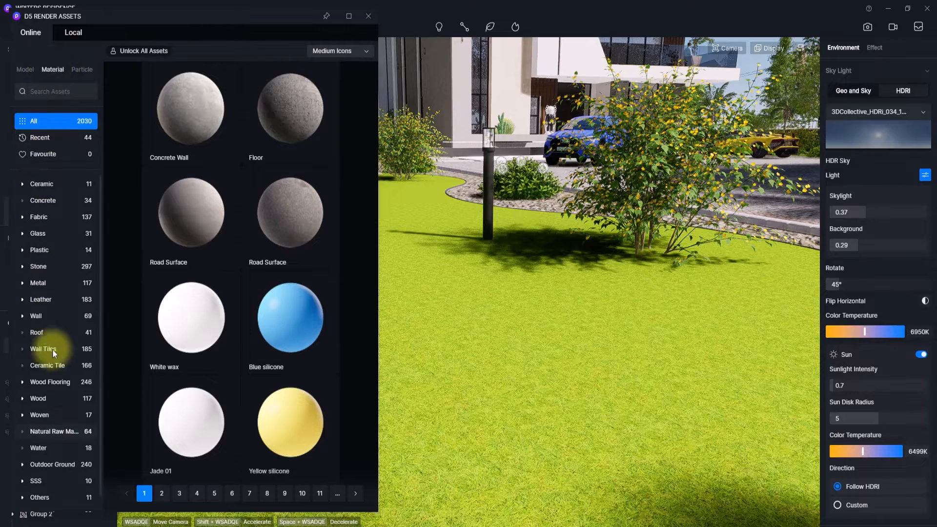
click(54, 431)
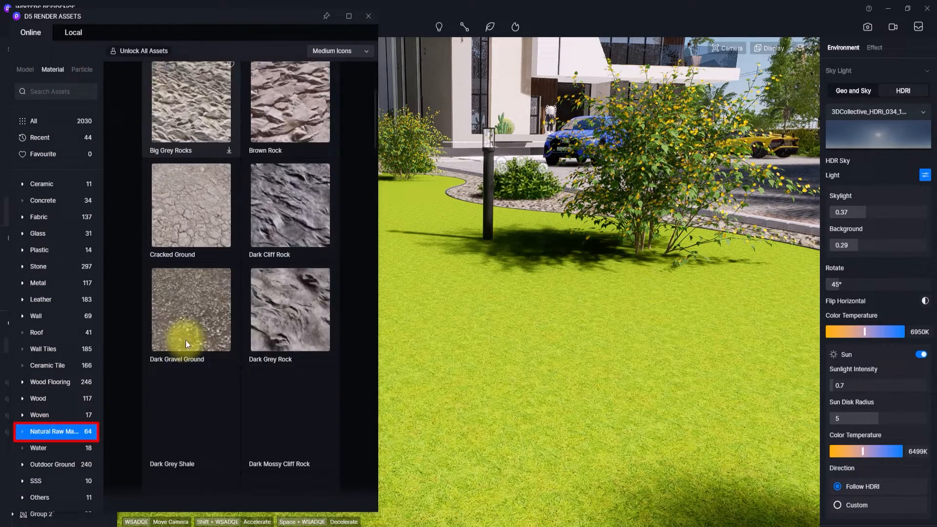
scroll(down, 3)
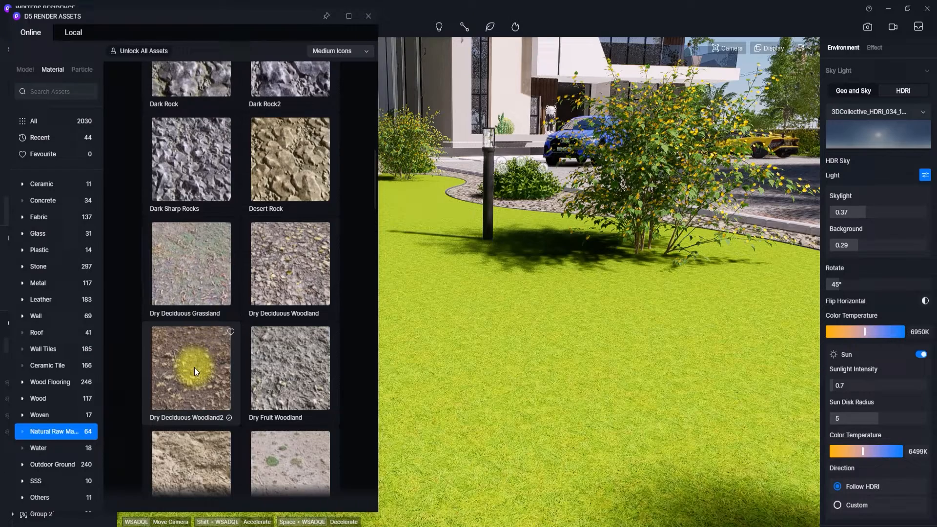
drag(191, 367, 542, 356)
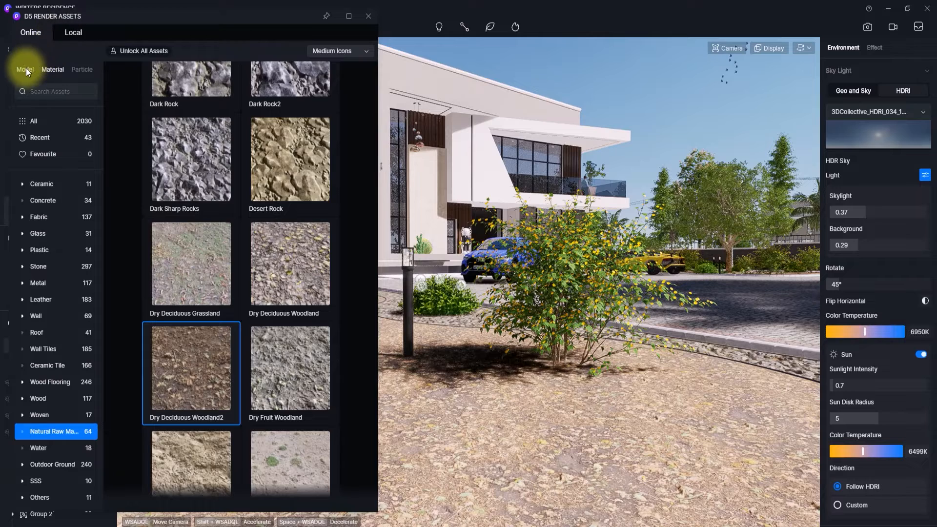
- Paint Grass09 Cluster ornamental grass densely over the woodland ground with the scatter brush
click(24, 70)
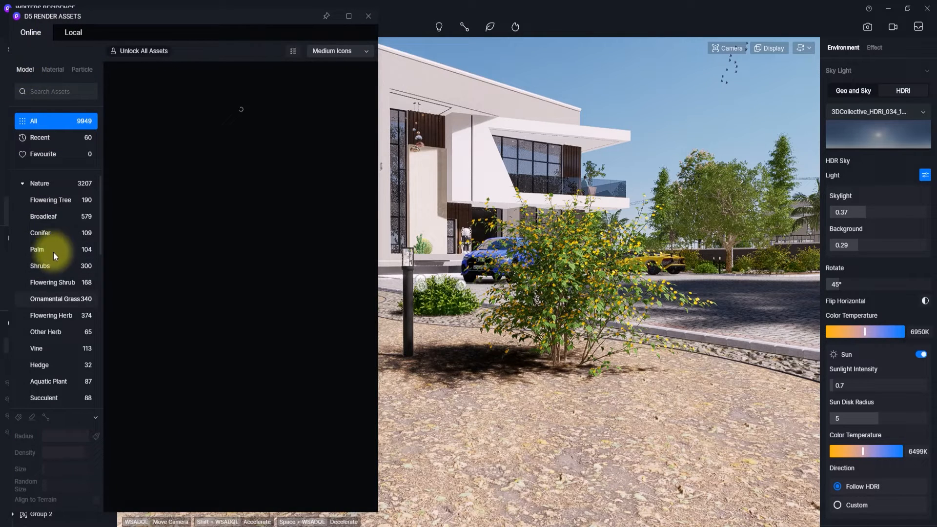
click(60, 299)
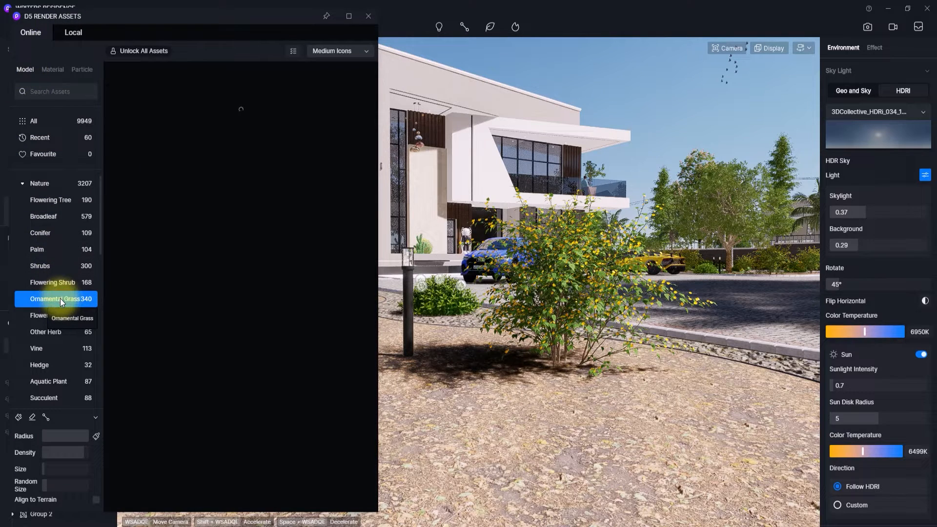
click(59, 299)
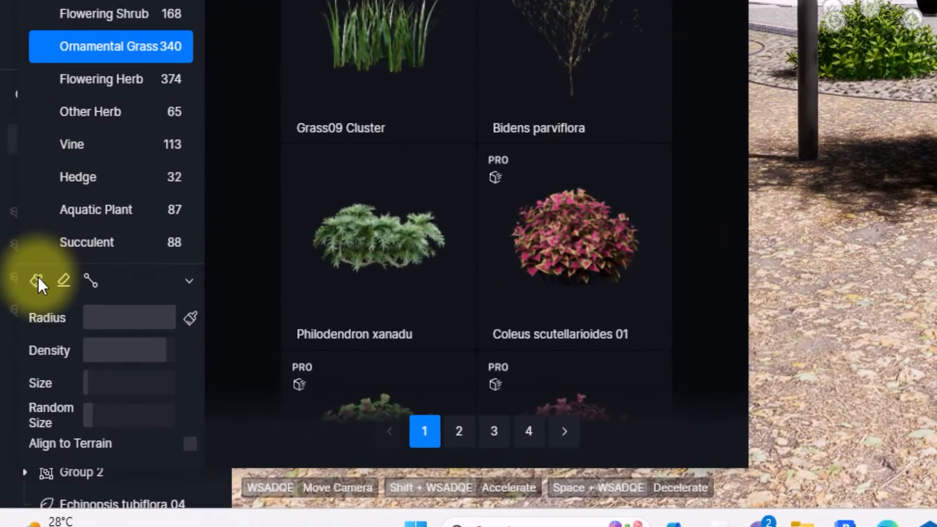
mouse_move(37, 281)
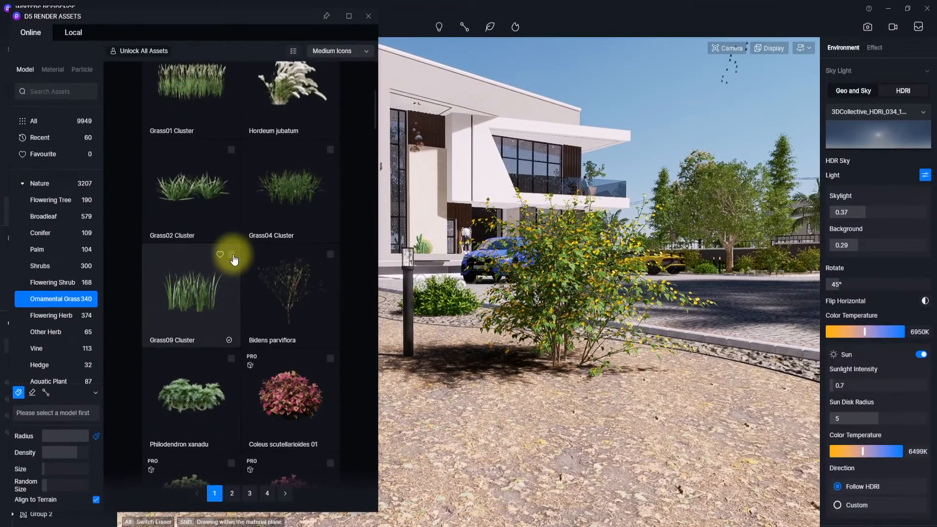
click(231, 254)
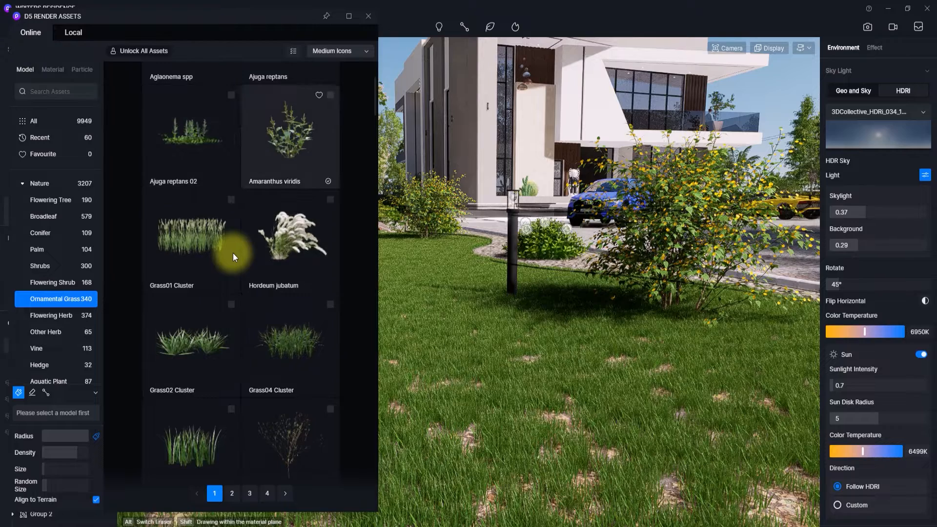
- Add Grass02 Cluster and Aglaonema modestum to the brush and paint small plants
scroll(down, 3)
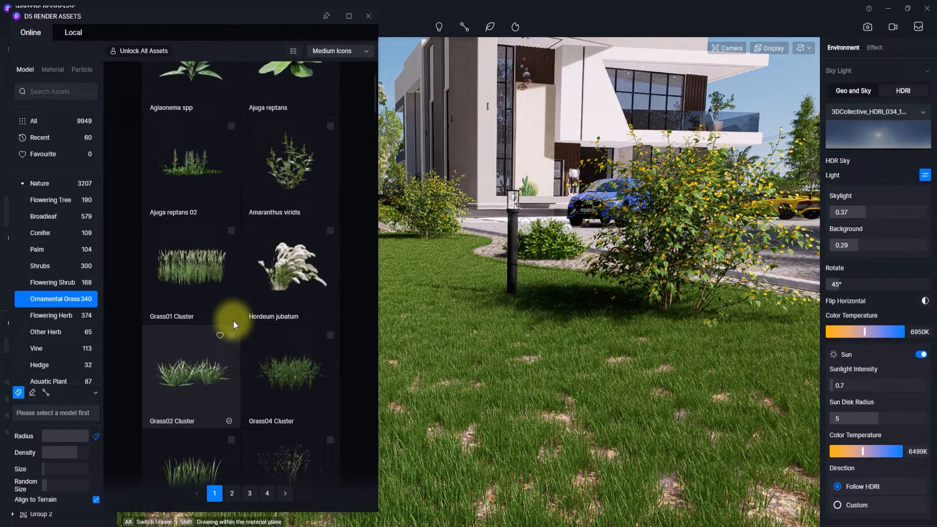
click(190, 375)
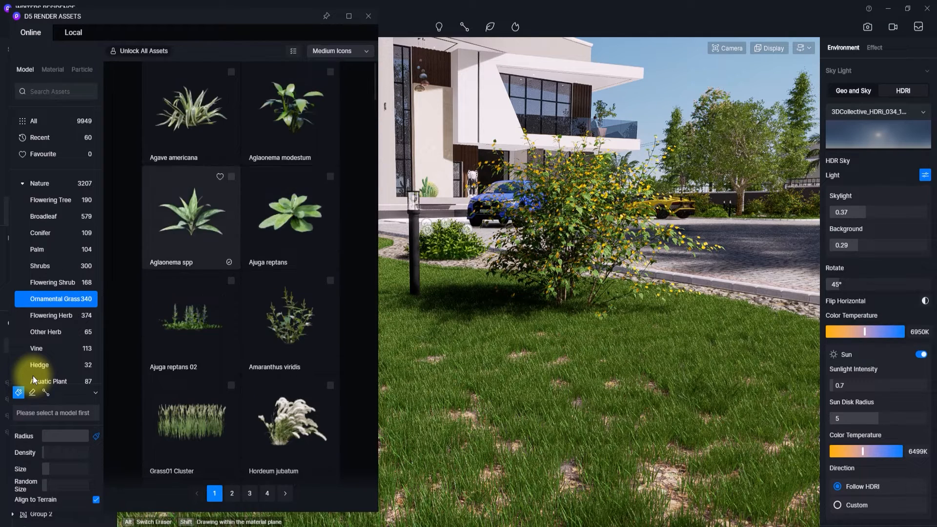
click(290, 110)
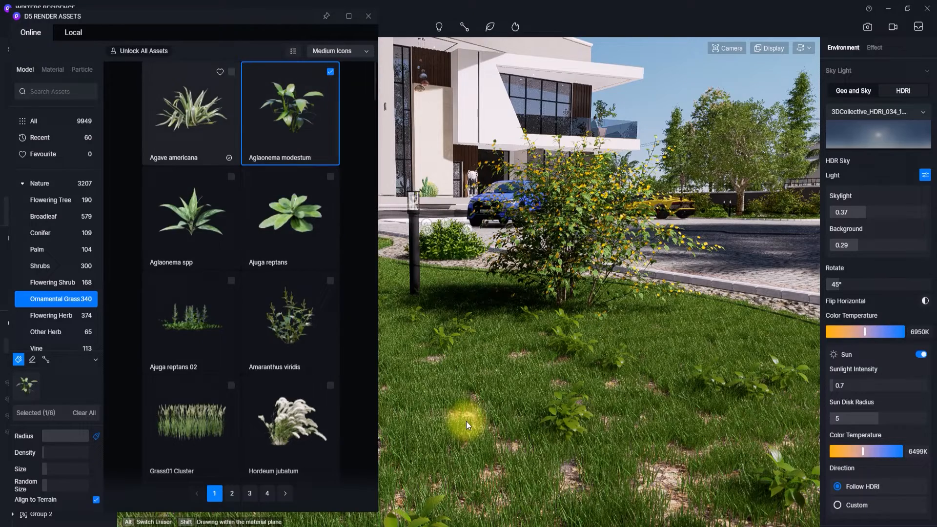
- Brush purple-flowered Ajuga reptans 02 across the lawn
scroll(down, 3)
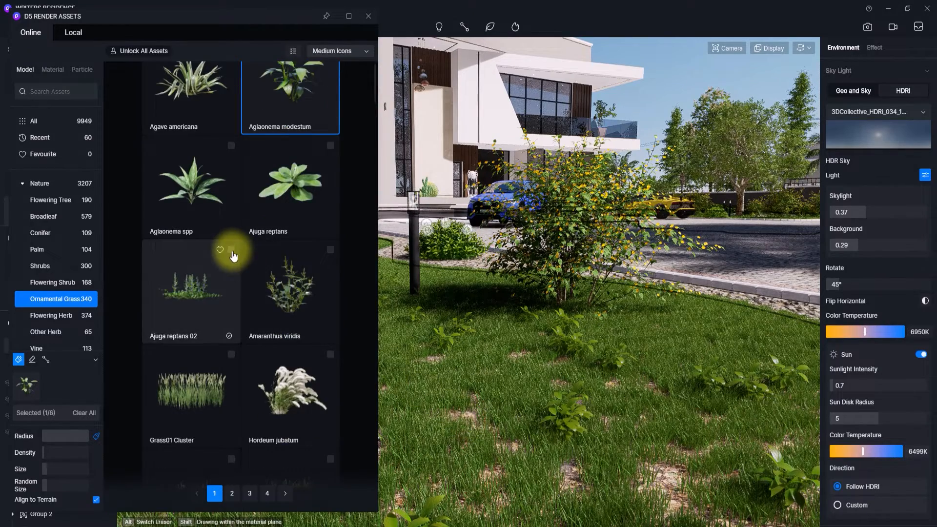
click(229, 250)
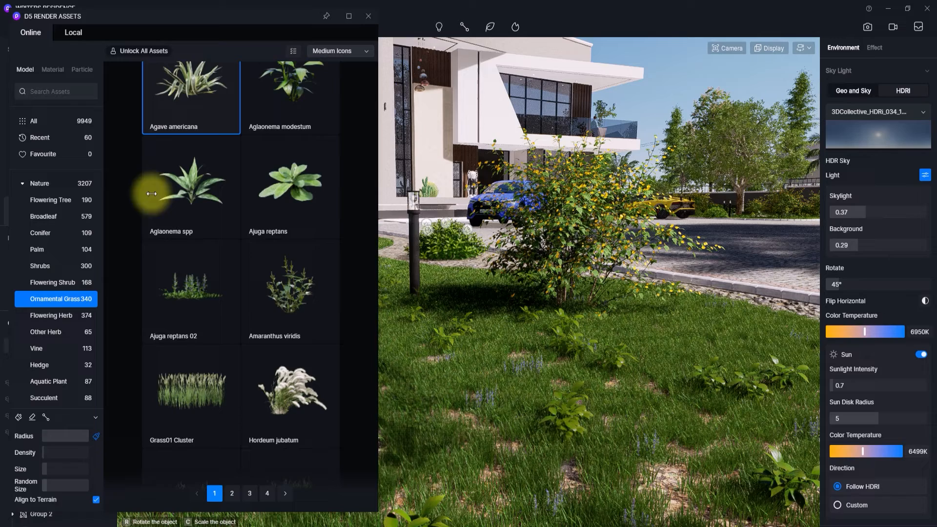
mouse_move(45, 472)
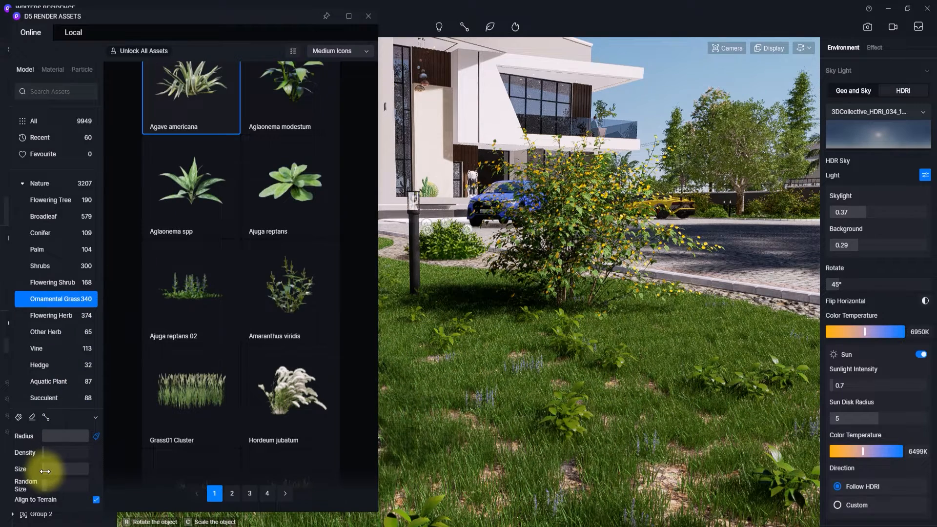
- Place single Aglaonema modestum and Ajuga reptans 02 plants on the lawn, closing Assets
click(290, 96)
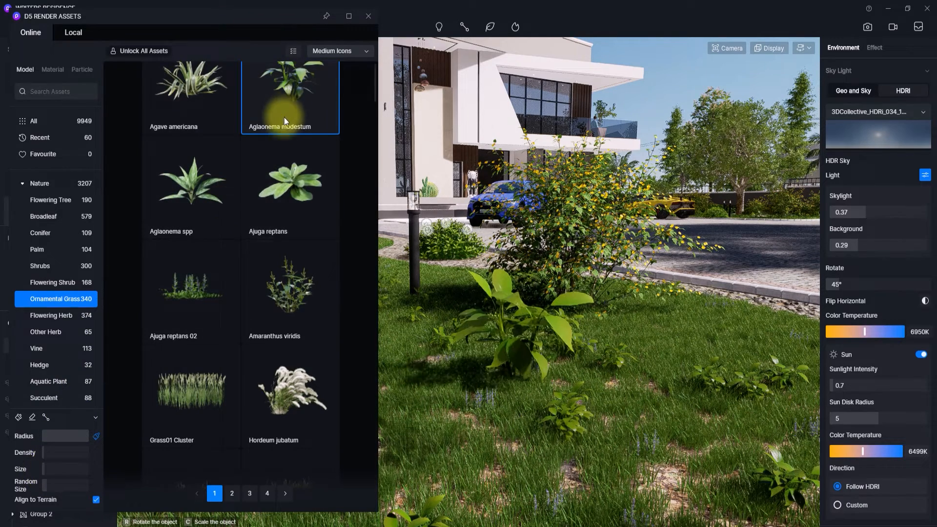
click(191, 291)
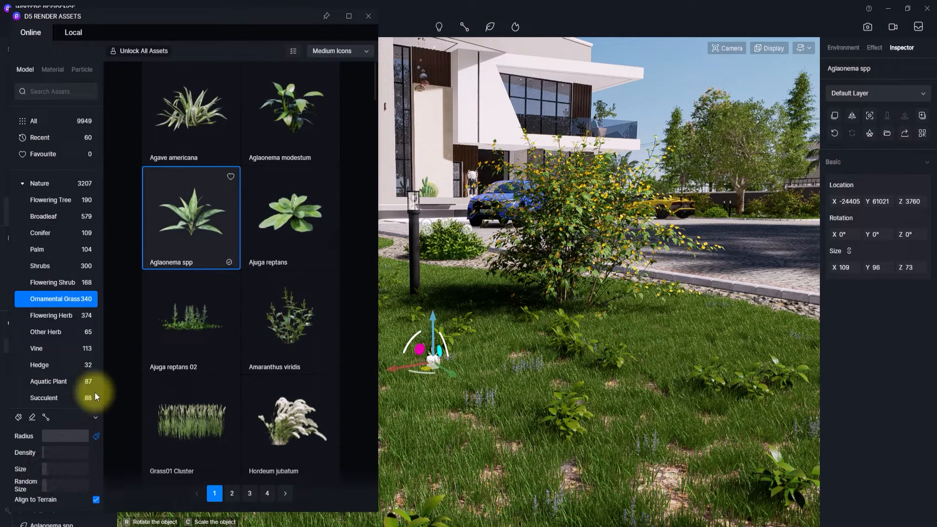
click(290, 111)
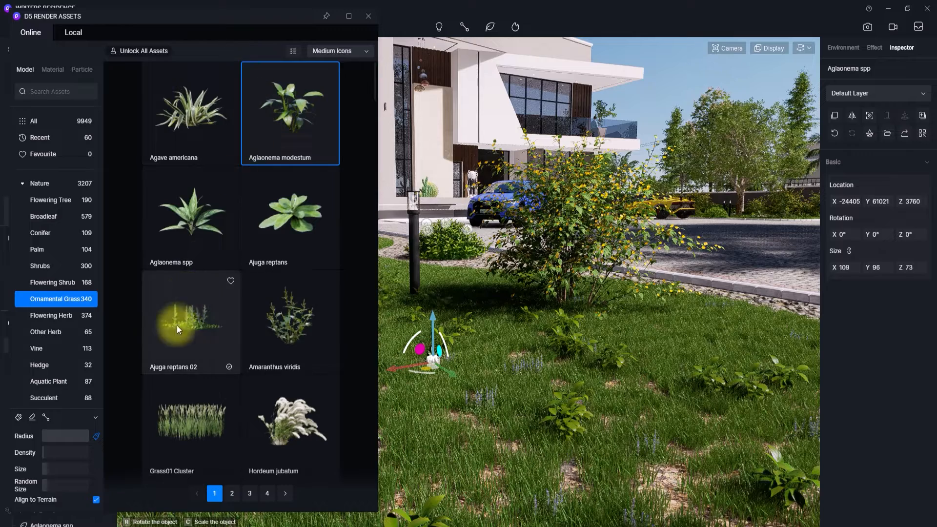
click(190, 323)
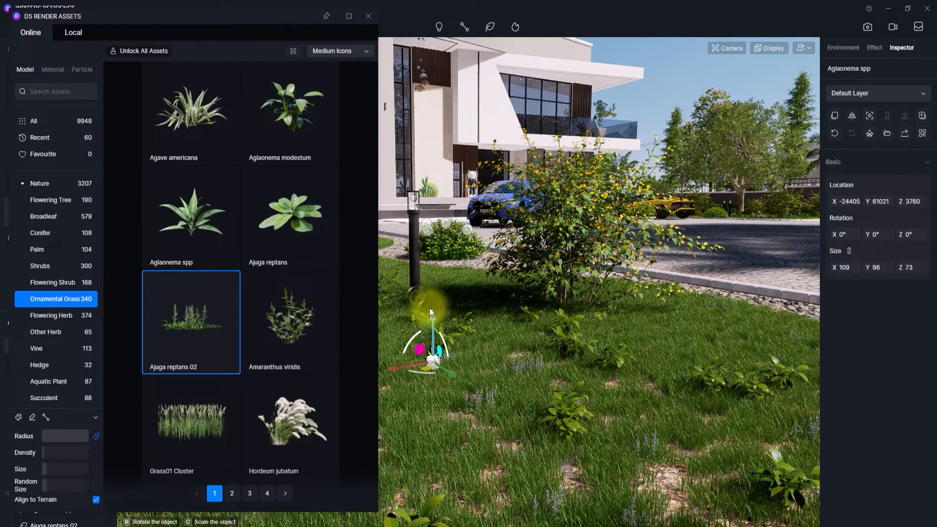
click(843, 48)
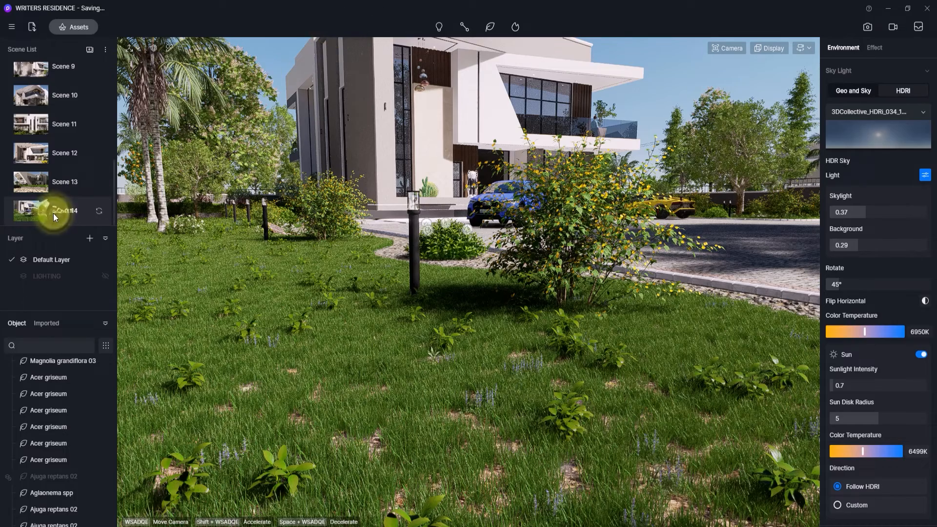
- Select Scene 14 in the Scene List for the wide house view
click(31, 211)
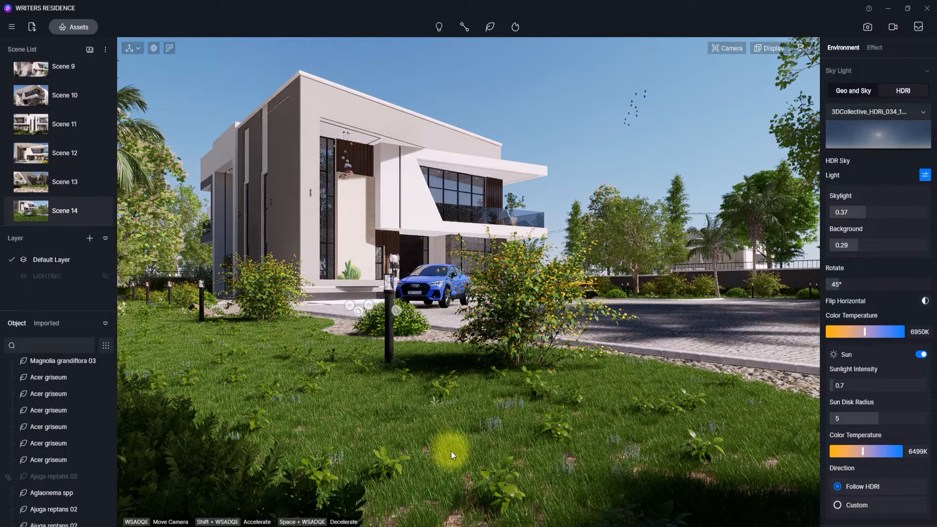
mouse_move(386, 401)
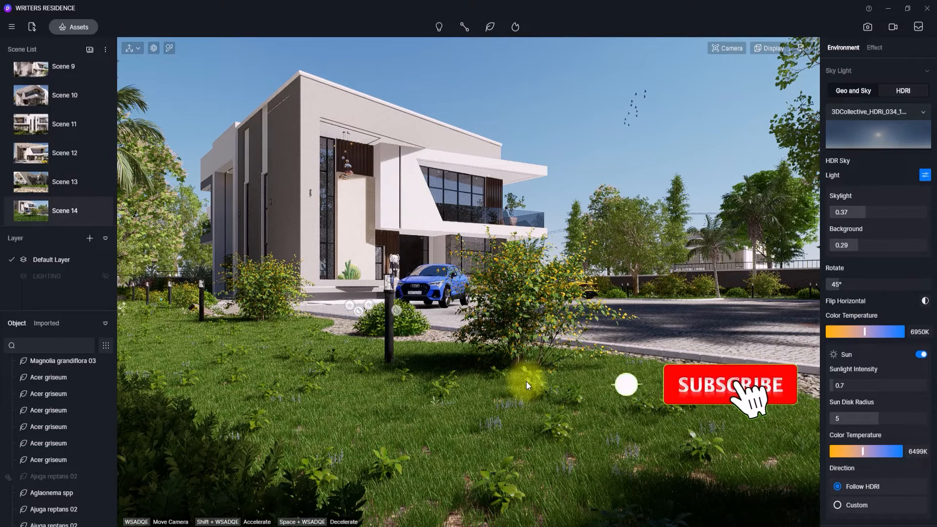
click(730, 385)
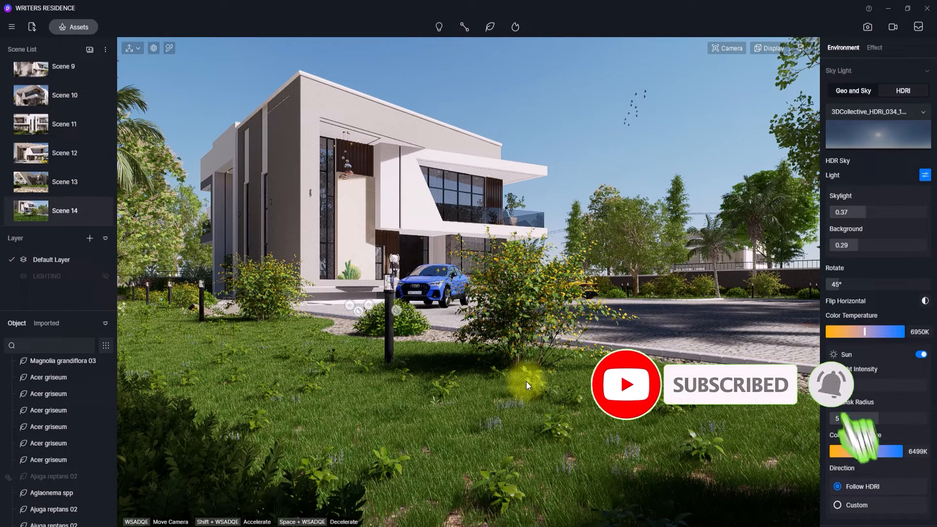